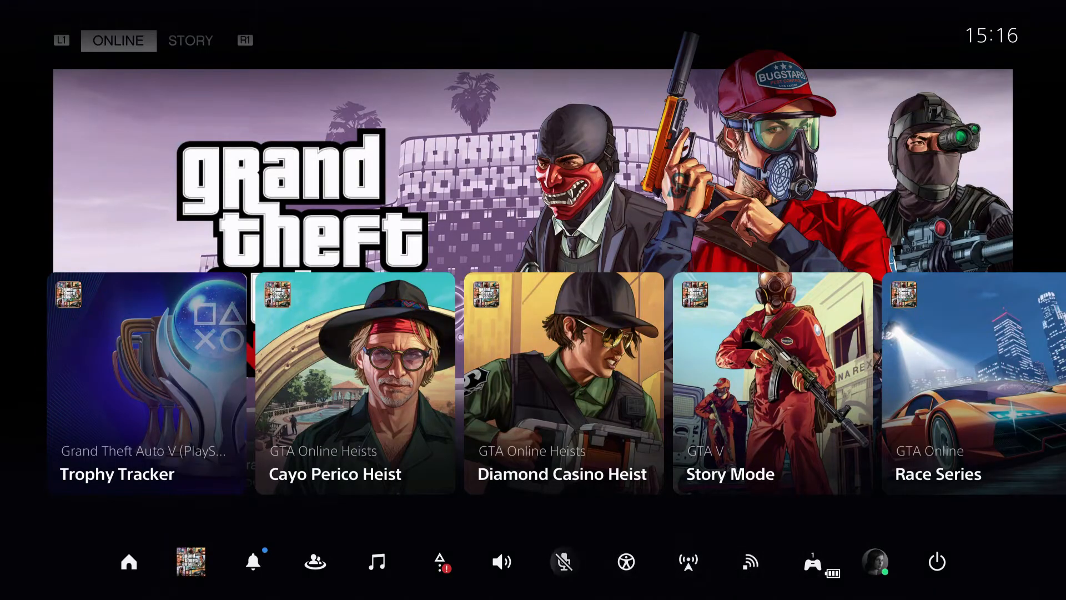
# - Return to the home screen showing the Grand Theft Auto V hub
pyautogui.click(314, 562)
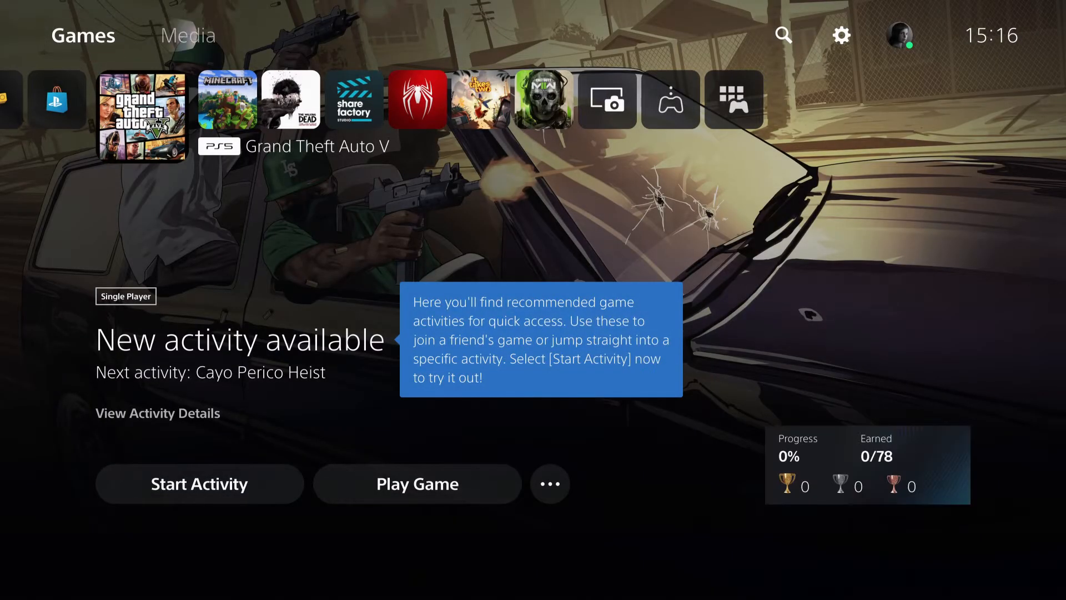
pyautogui.moveTo(840, 35)
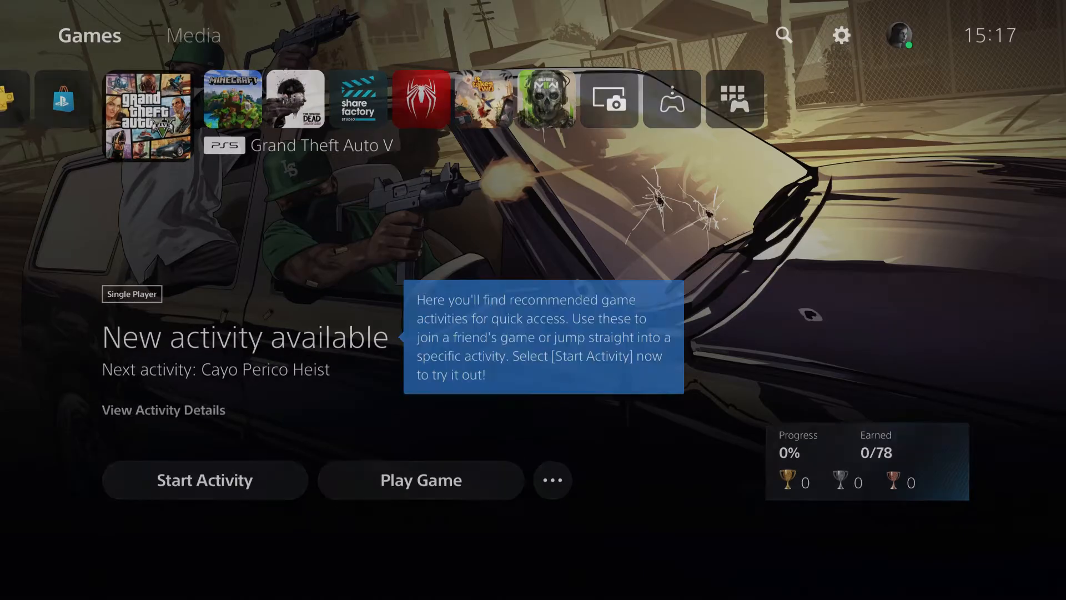
# - Go to Settings > Storage and enter the Console Storage breakdown (187.7 GB free of 667.2 GB)
pyautogui.click(840, 36)
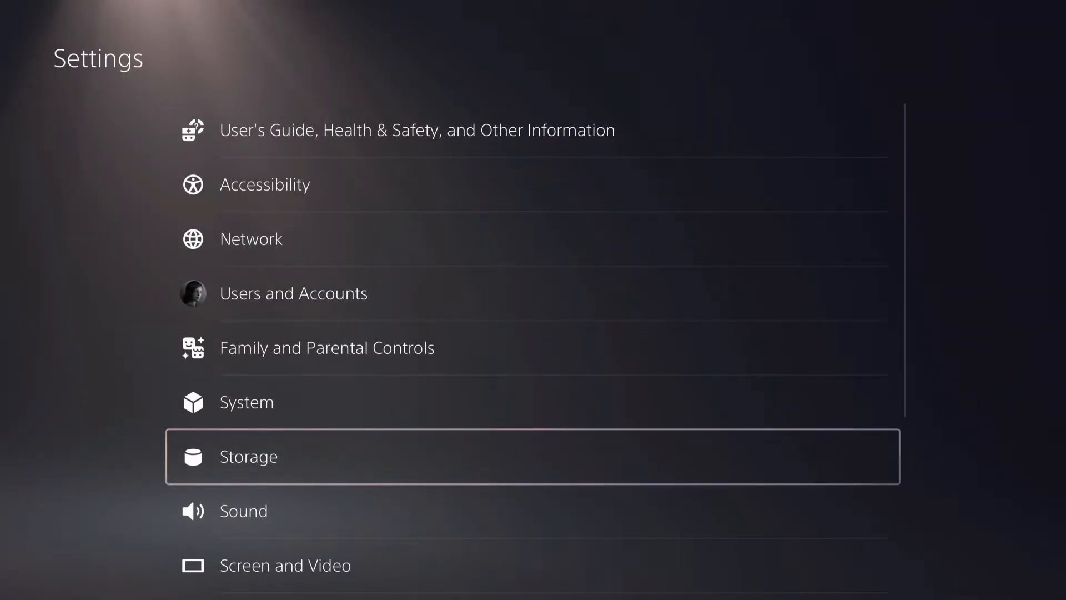
pyautogui.click(248, 455)
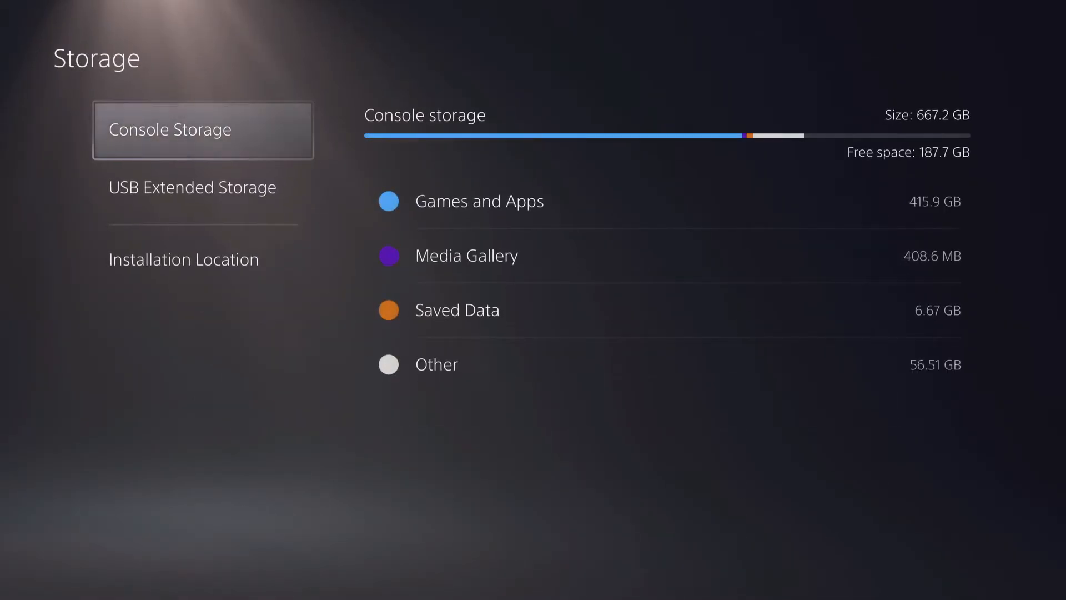
pyautogui.click(480, 201)
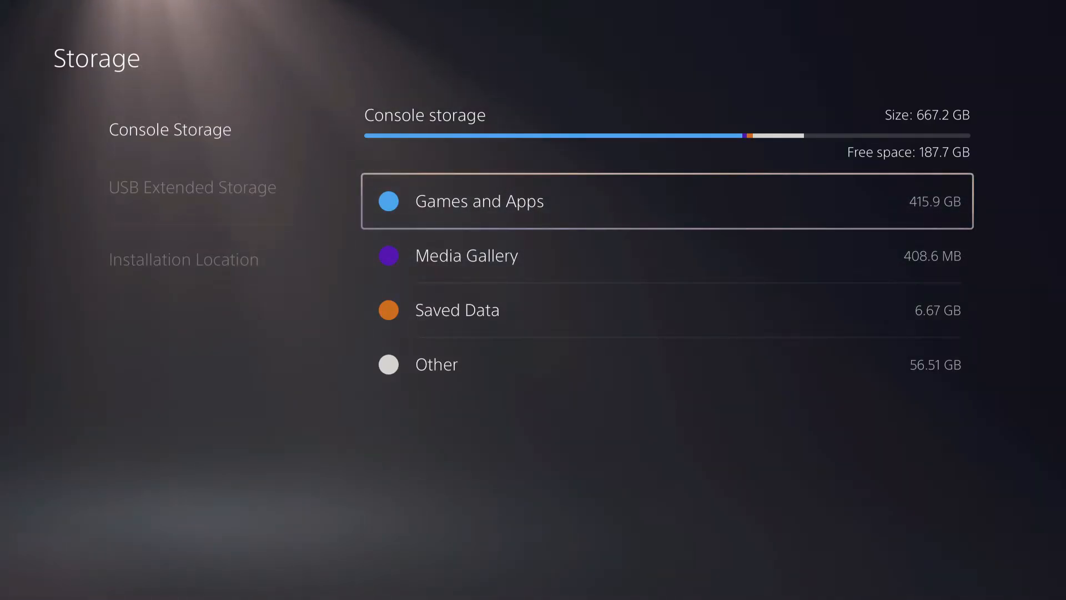
# - Open the Games and Apps list, oldest-used first, scrolled down to Grand Theft Auto V
pyautogui.click(479, 201)
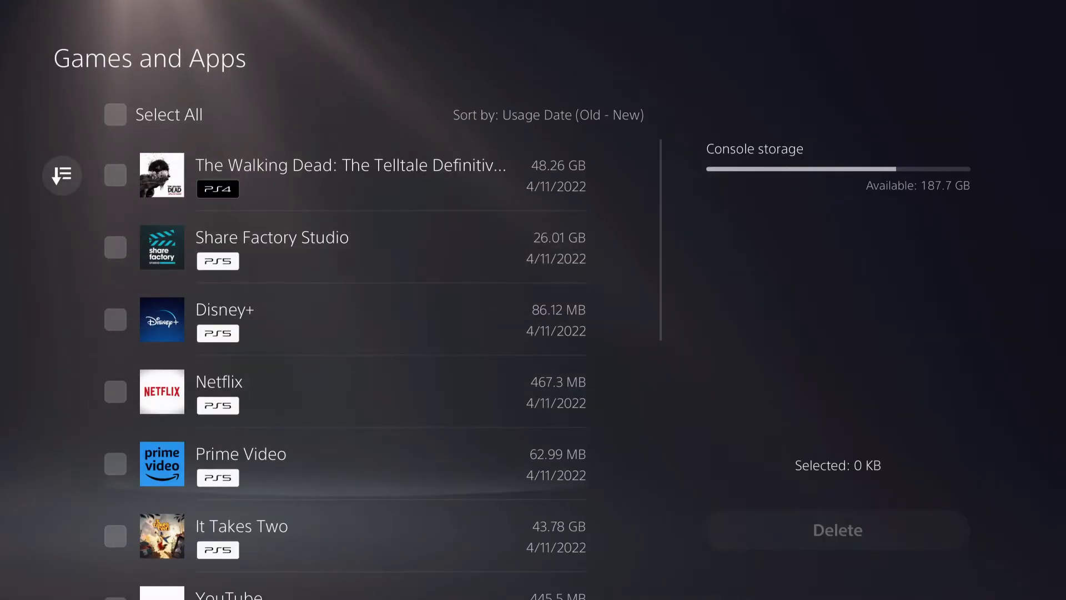
pyautogui.scroll(-3)
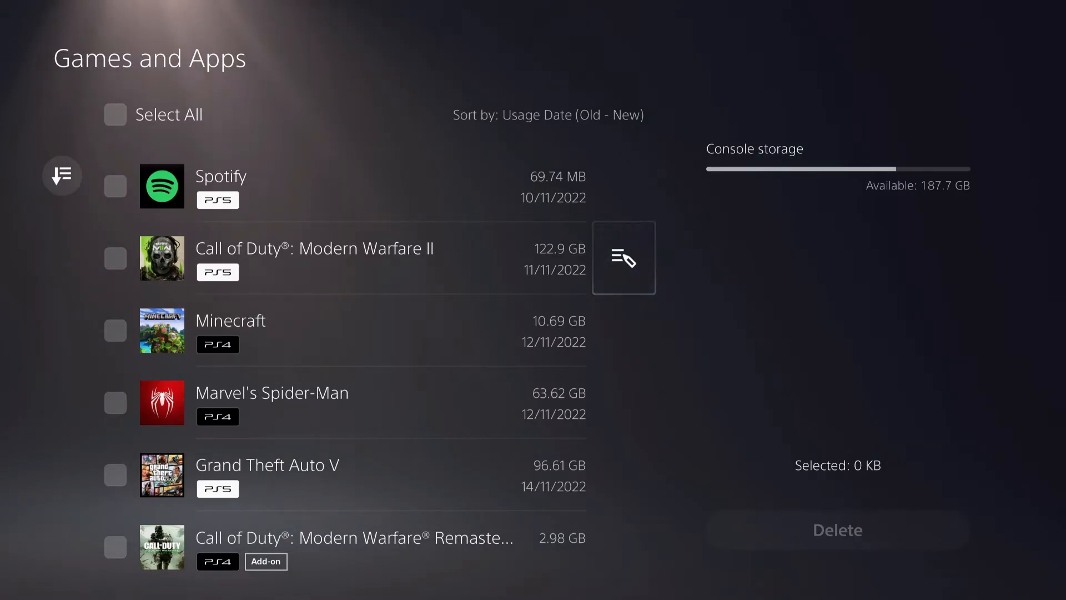
# - Select all of Modern Warfare II's add-ons (10.36 GB), then back out to Console Storage without deleting
pyautogui.click(621, 257)
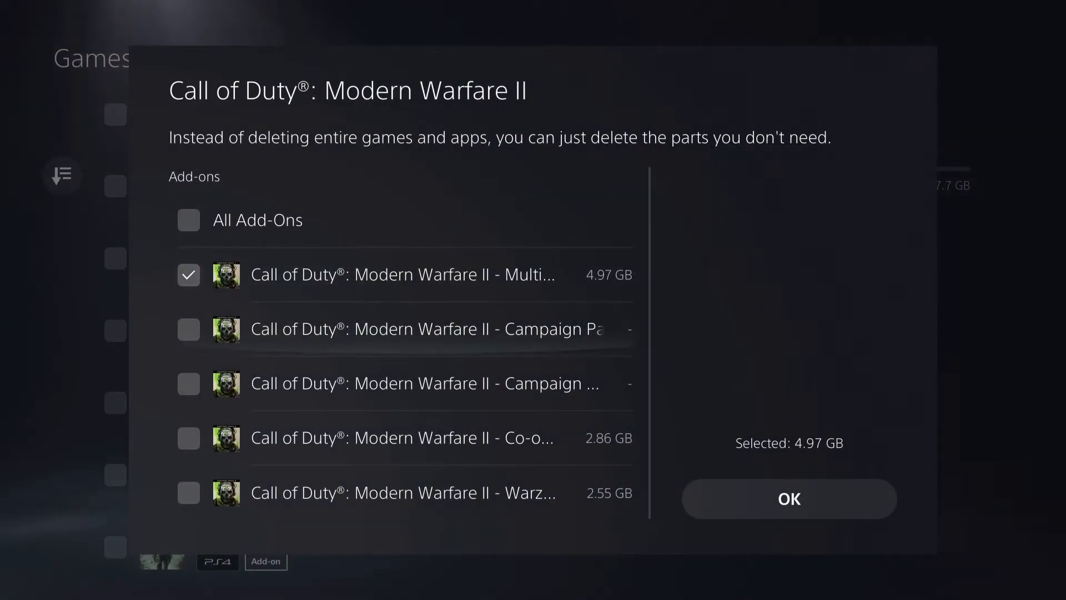
pyautogui.click(189, 219)
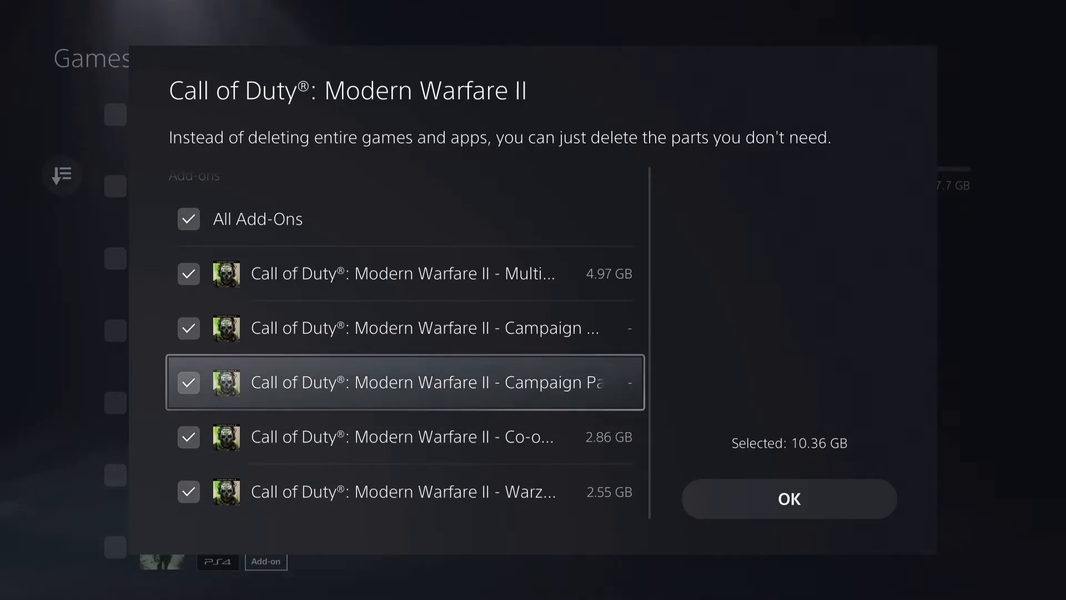
pyautogui.press('up')
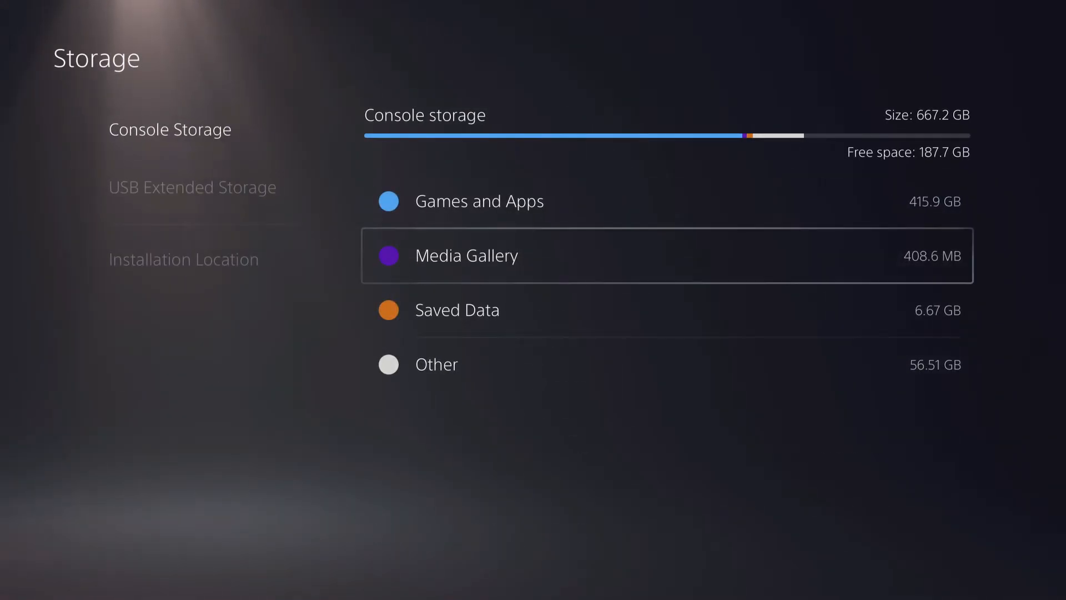
# - Go Home and open the Call of Duty: Modern Warfare II game hub
pyautogui.press('up')
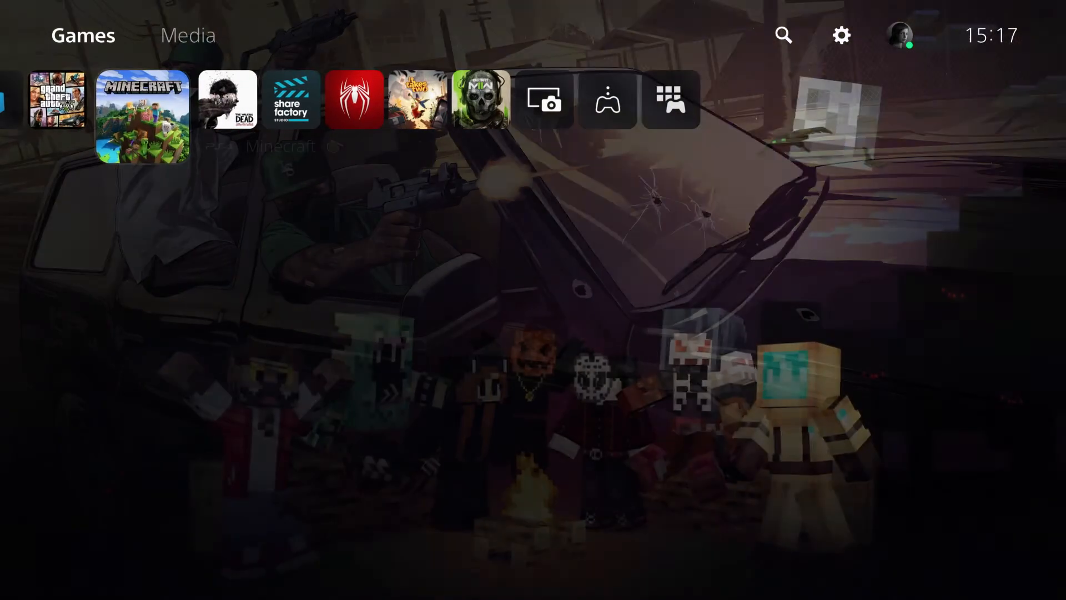
pyautogui.click(479, 102)
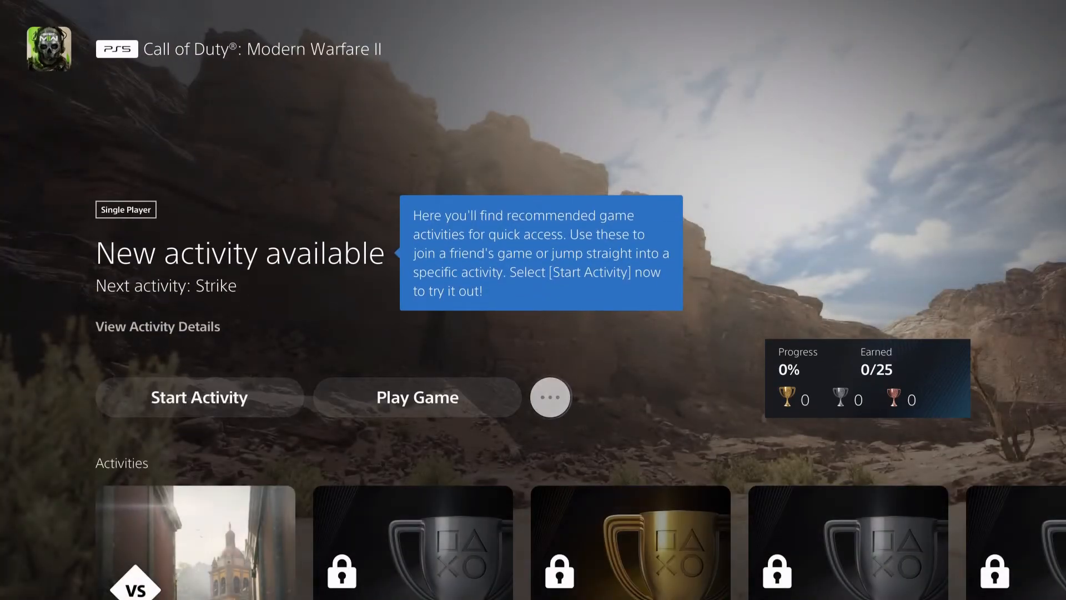
pyautogui.moveTo(550, 398)
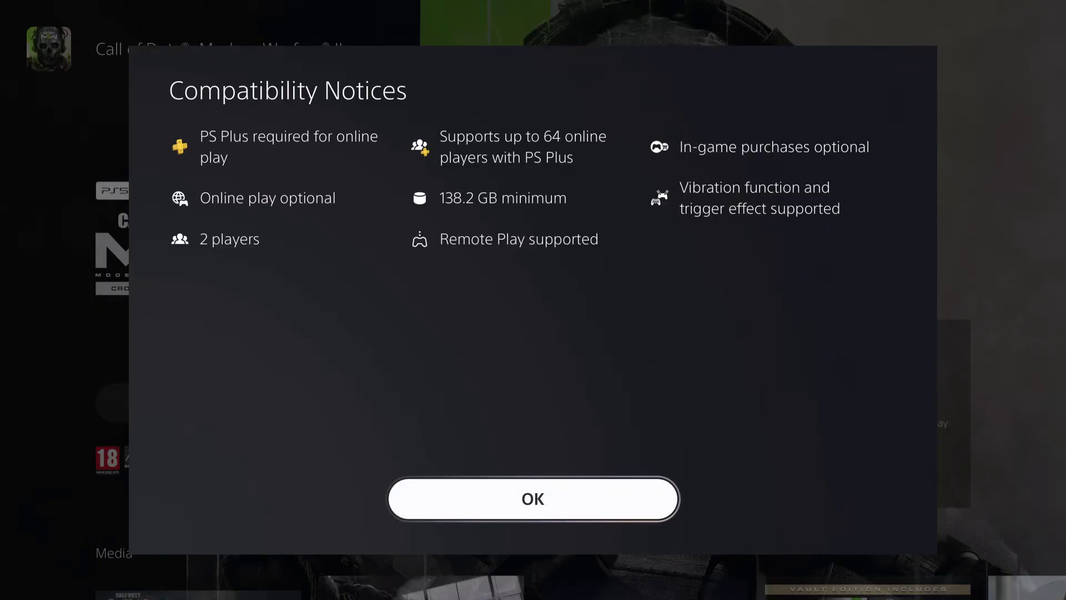
# - Dismiss the Compatibility Notices and return Home with the PlayStation Store tile highlighted
pyautogui.click(532, 497)
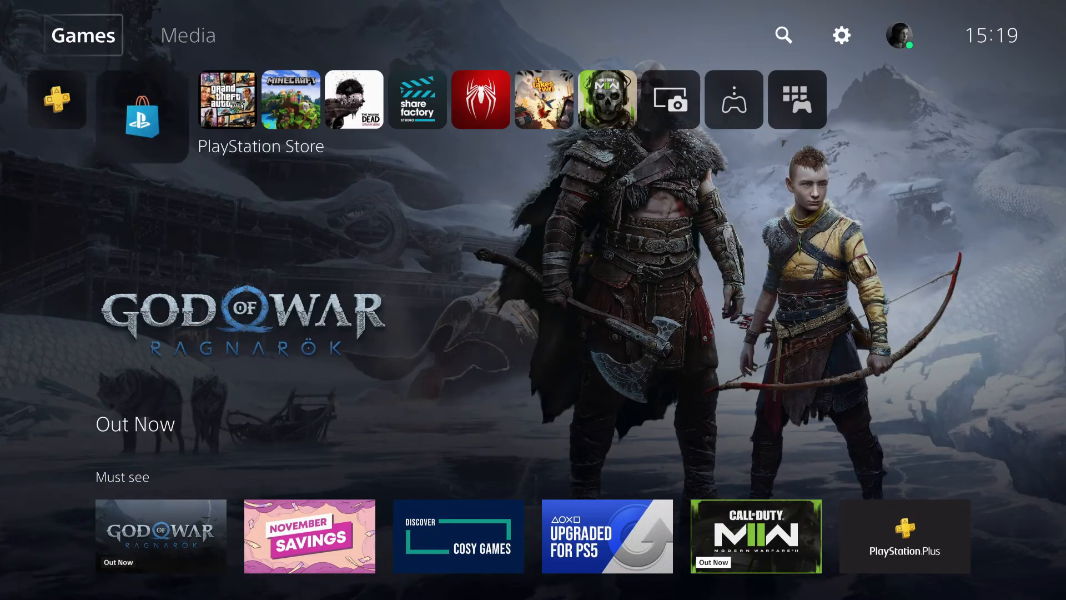
# - Go to Settings > Storage and check It Takes Two for deletion, 43.78 GB selected, 231.5 GB free afterward
pyautogui.click(841, 35)
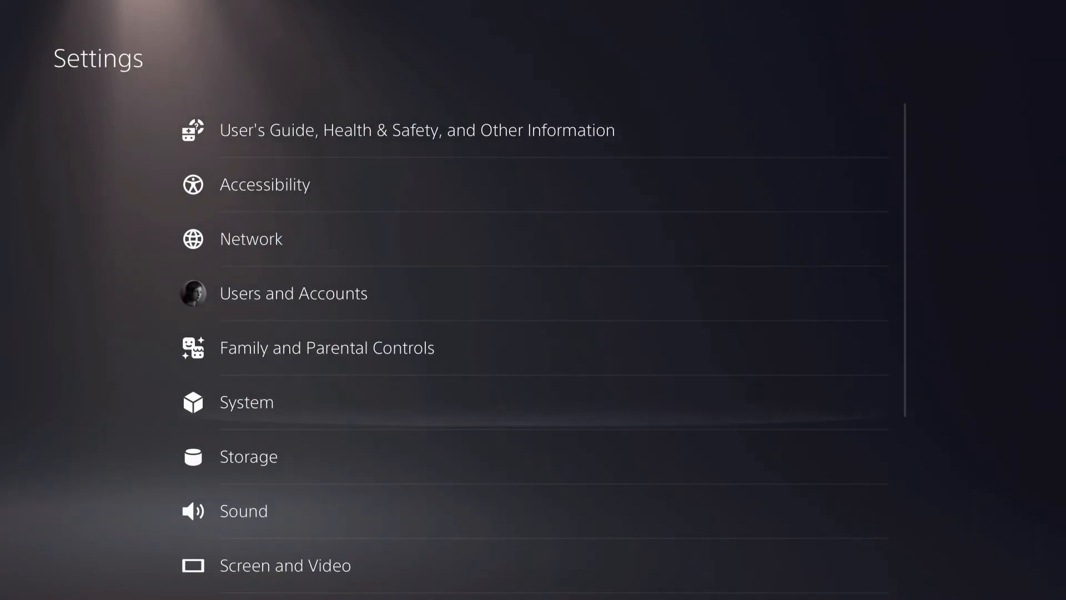
pyautogui.click(248, 457)
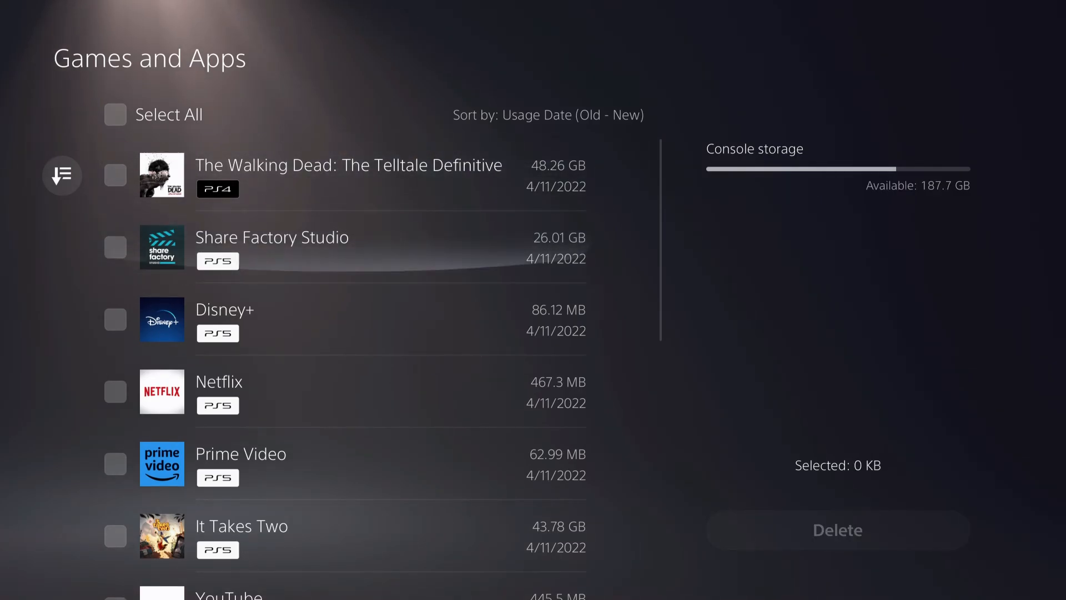
pyautogui.click(114, 407)
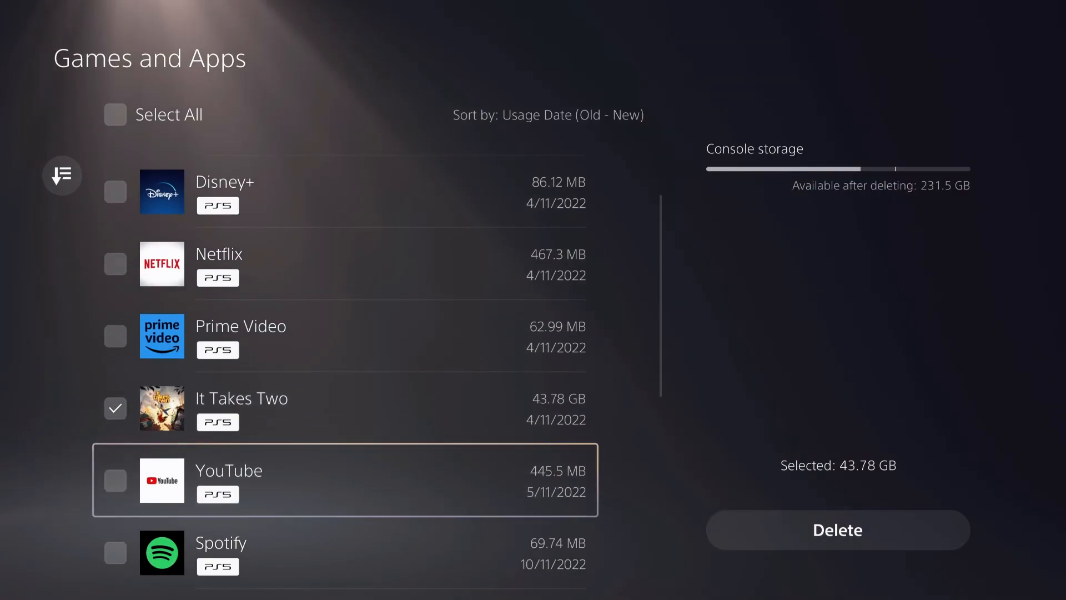